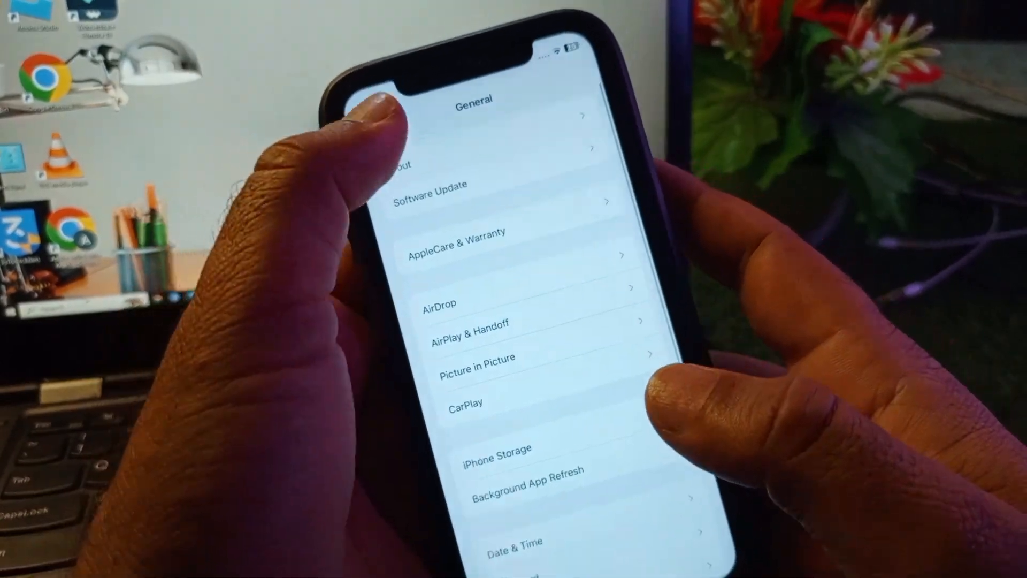
# Step: Leave Settings > General and go back to the iPhone home screen
pyautogui.click(386, 114)
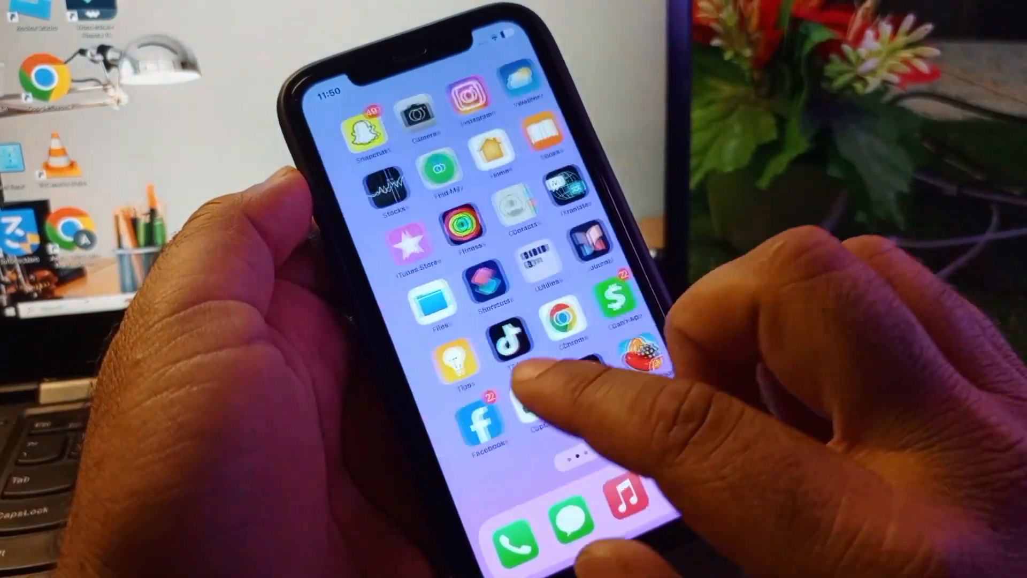
# Step: Launch the Apple Developer app and bring up the Apple Support contact page
pyautogui.hscroll(-3)
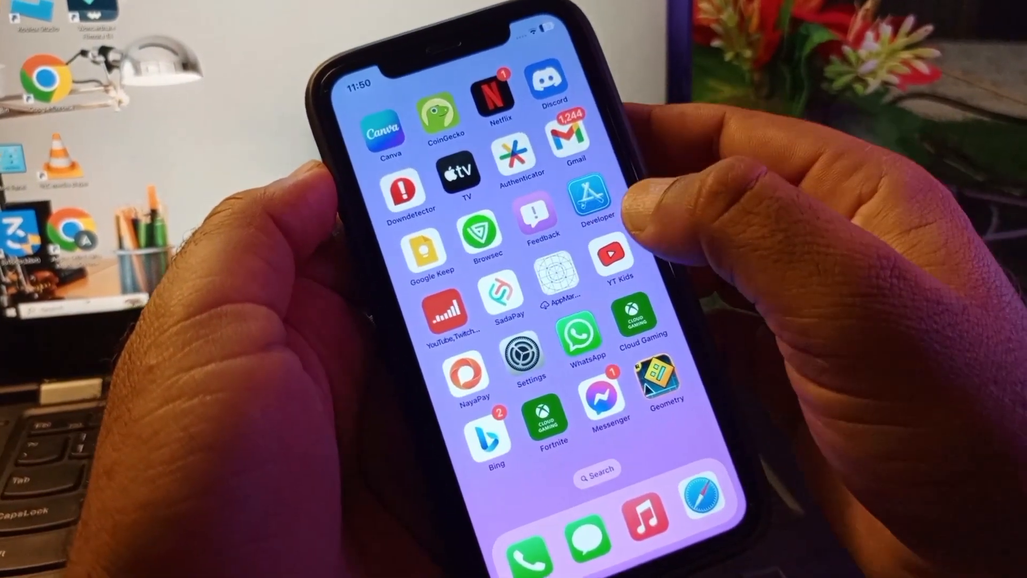
pyautogui.click(588, 196)
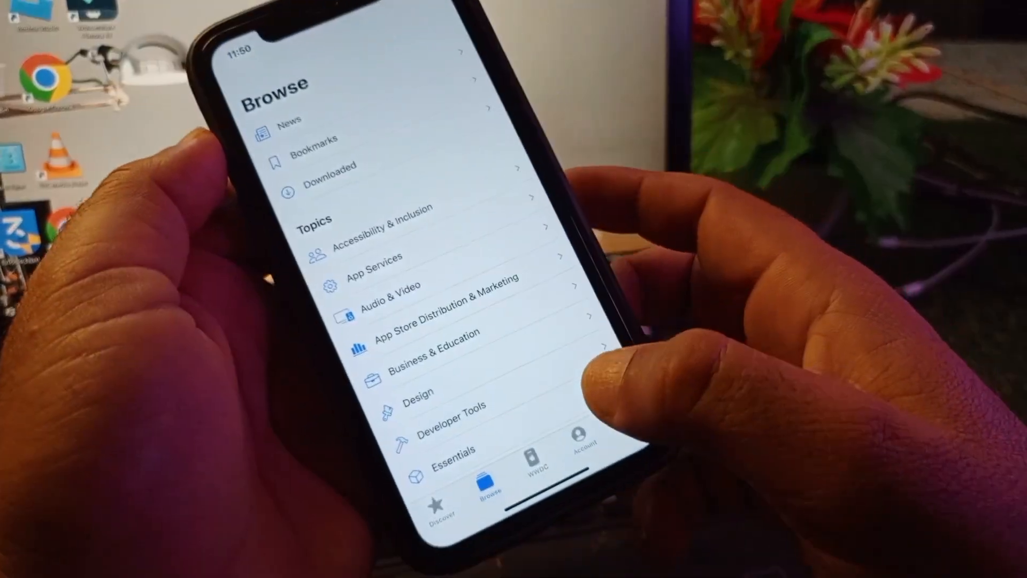
pyautogui.click(582, 445)
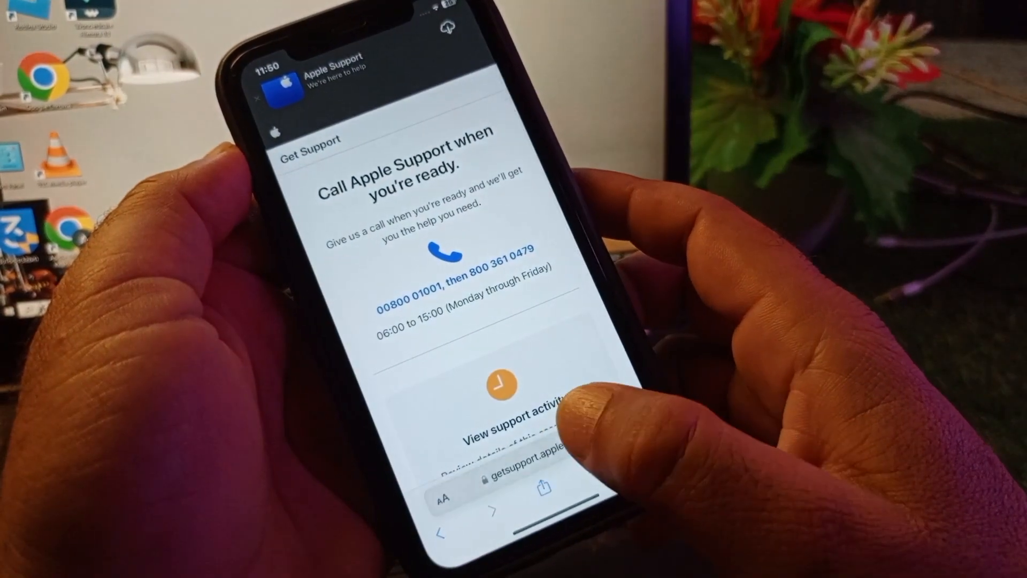
# Step: Enter betaprofiles.dev in Safari's address bar to load the WWDC24 beta page
pyautogui.click(517, 481)
pyautogui.write('b')
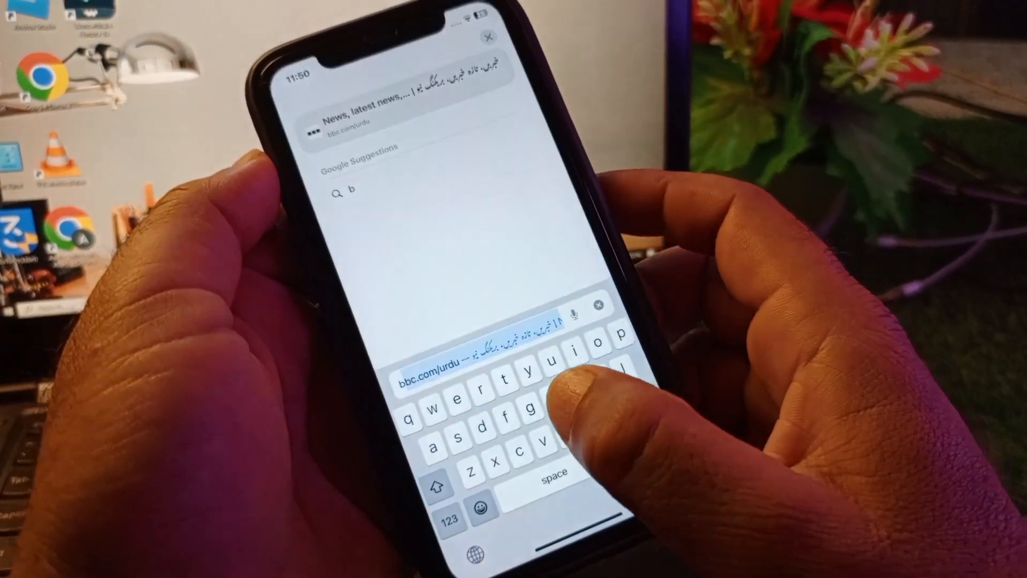
pyautogui.write('etaprofiles.dev')
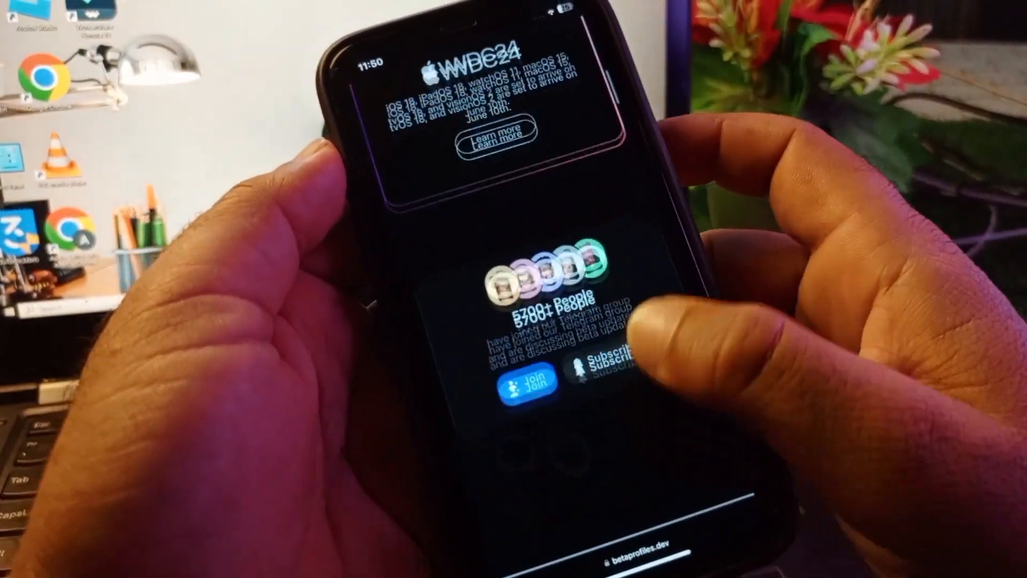
# Step: Scroll betaprofiles.dev down to the iOS 17 Beta Profile's Install Profile button
pyautogui.scroll(-3)
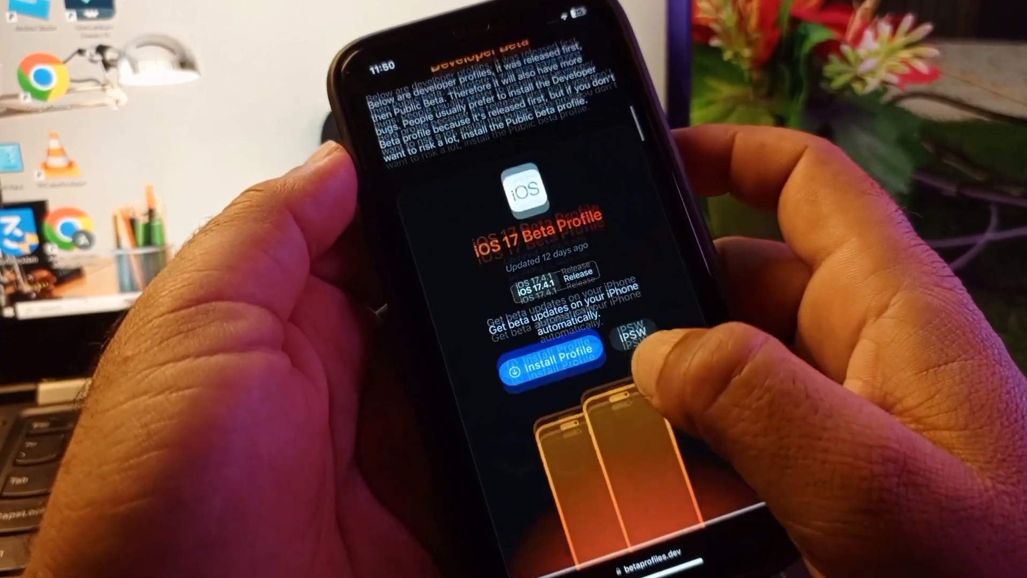
pyautogui.scroll(-3)
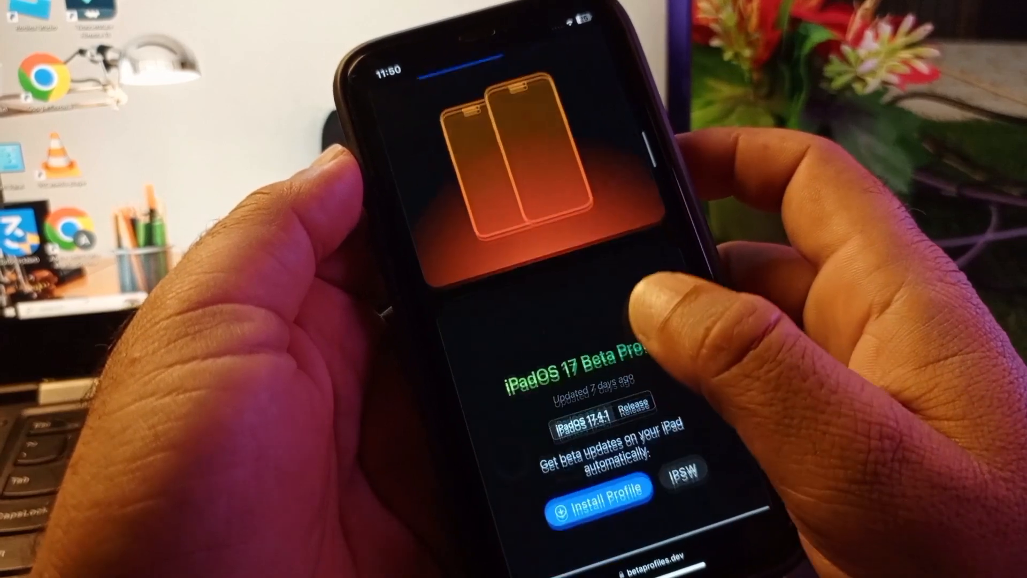